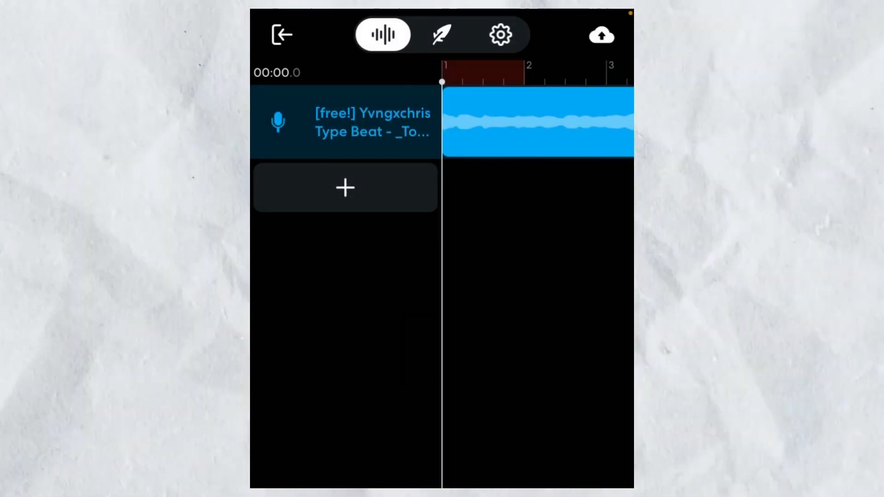
- Add a new Voice/Mic track as Track 2 and return to the track list to add another
click(345, 187)
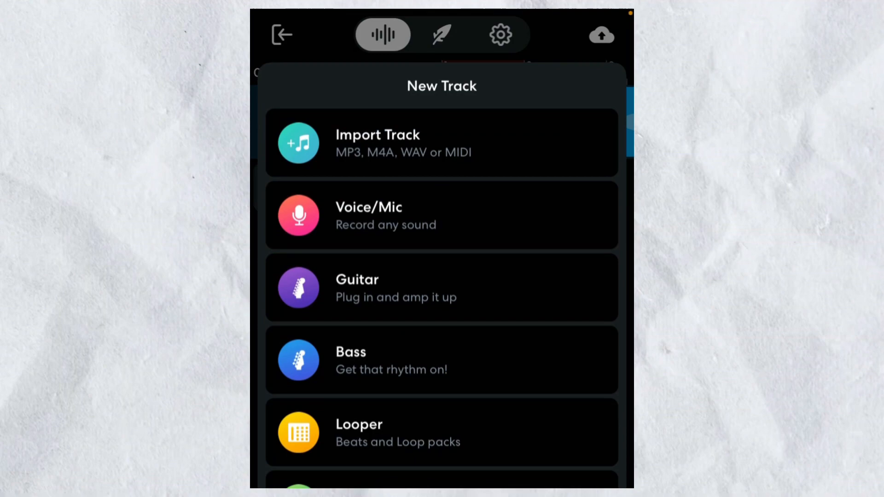
click(441, 215)
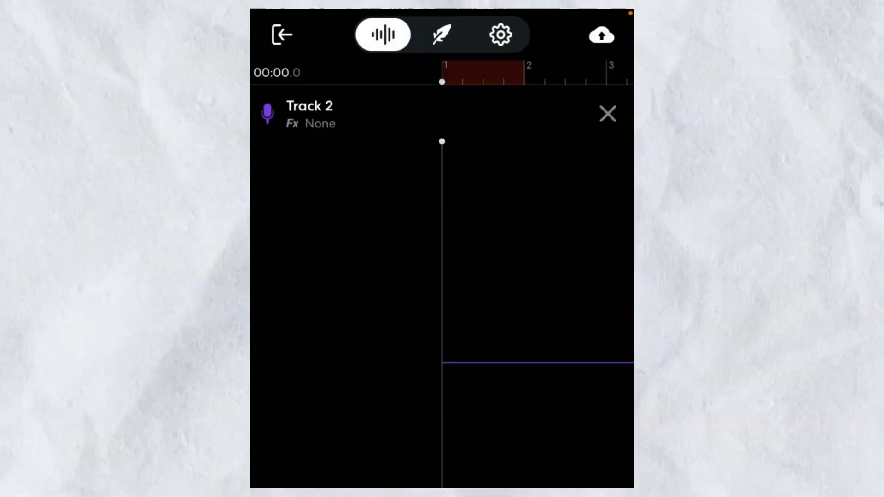
click(608, 114)
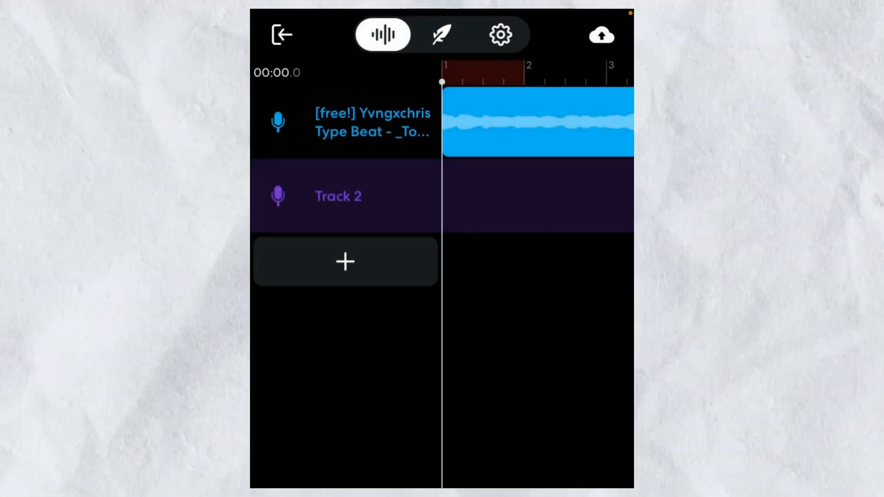
click(344, 261)
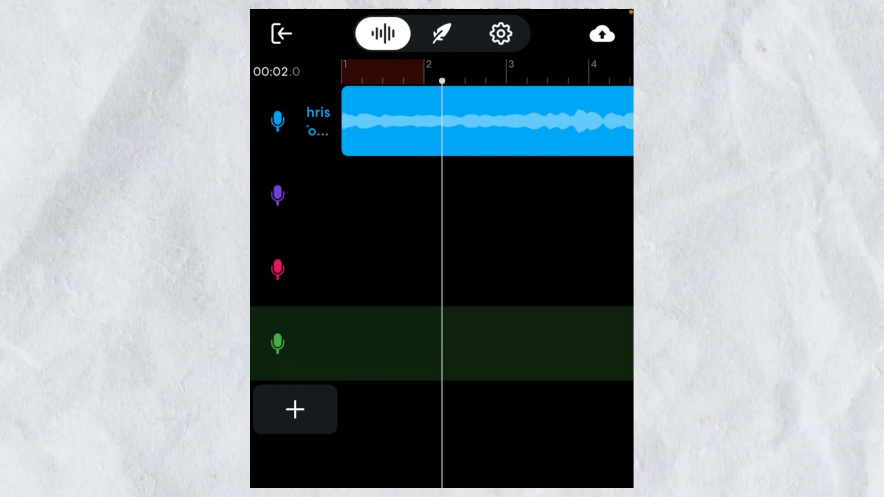
- Scroll the timeline forward to around the 10-second mark of the beat
scroll(left, 3)
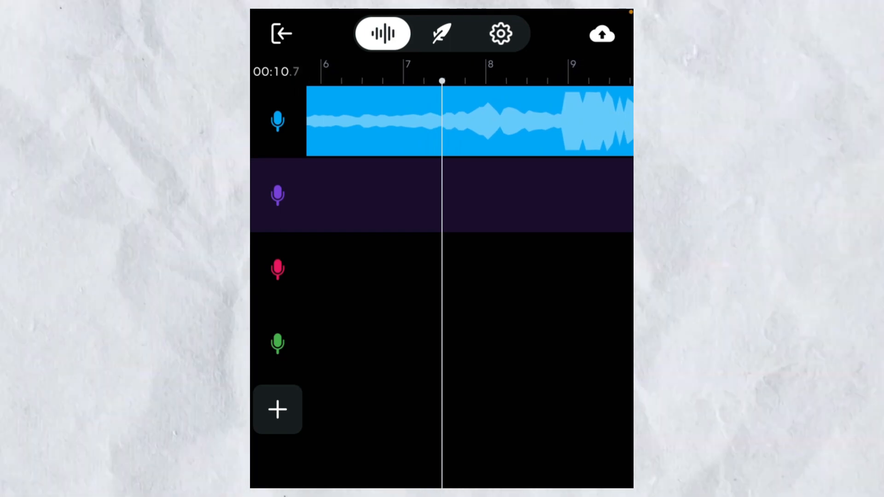
- Glance at the Lyrics page, return to the Studio and swipe the Fx carousel to the SSD preset
click(441, 34)
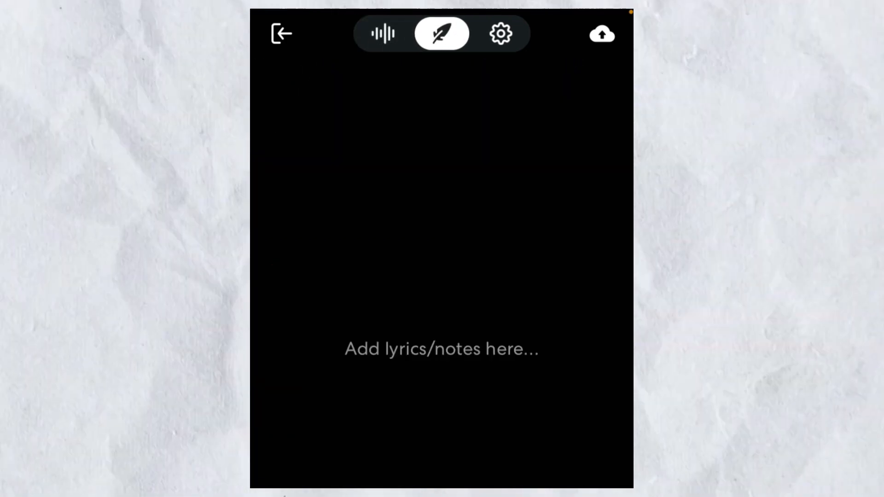
click(382, 34)
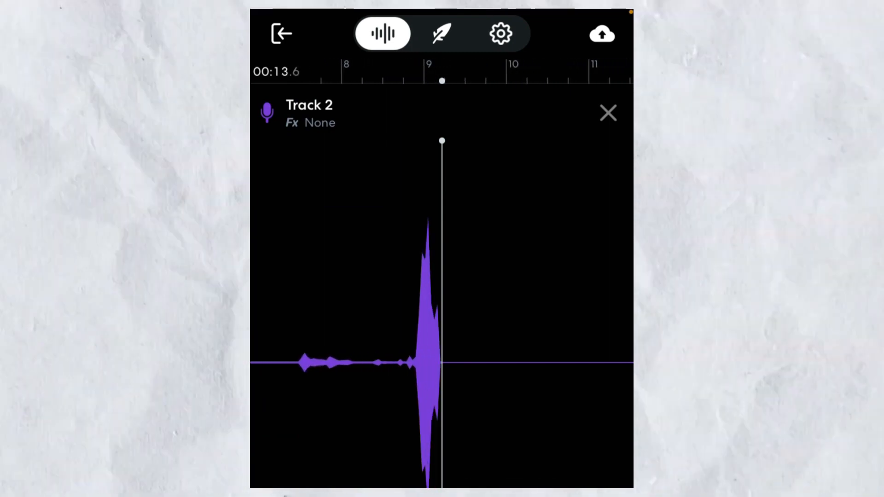
scroll(left, 3)
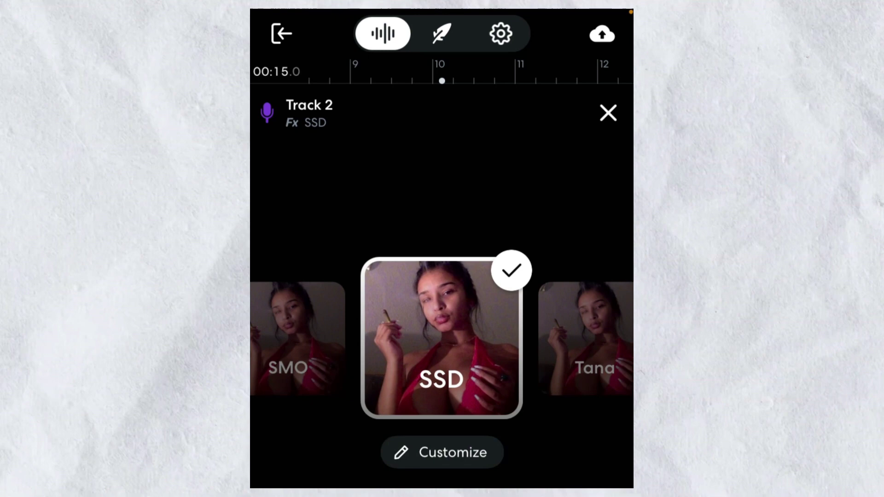
- Close the Track 2 panel to show its effected vocal clip in the multitrack view
click(608, 112)
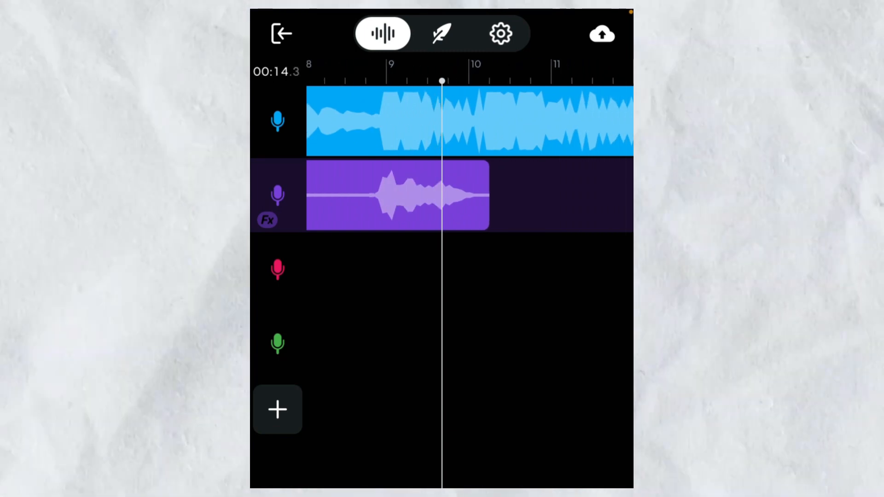
- Select Track 2's vocal clip, review the take in its detail view and return to the arrangement
click(397, 195)
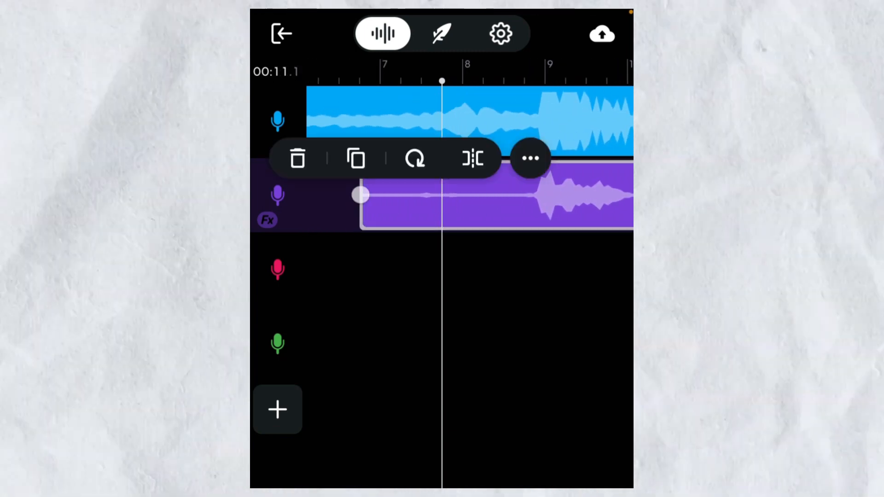
click(297, 158)
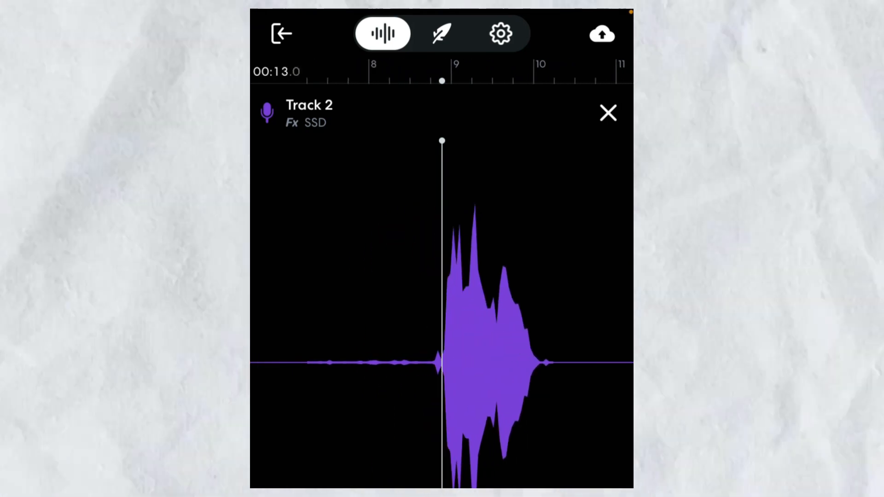
scroll(left, 3)
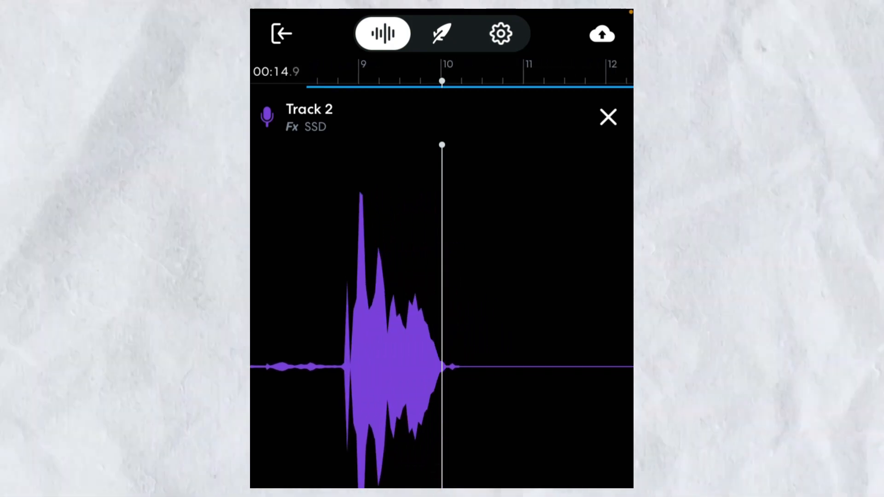
click(608, 117)
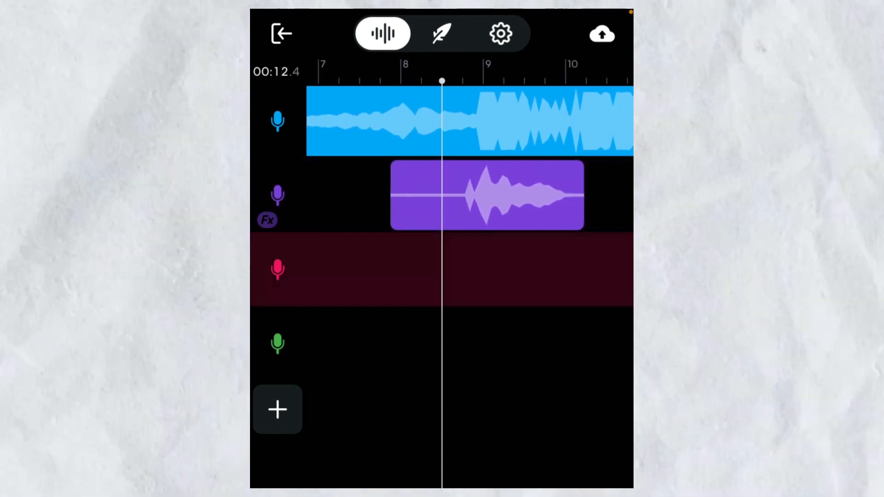
scroll(left, 3)
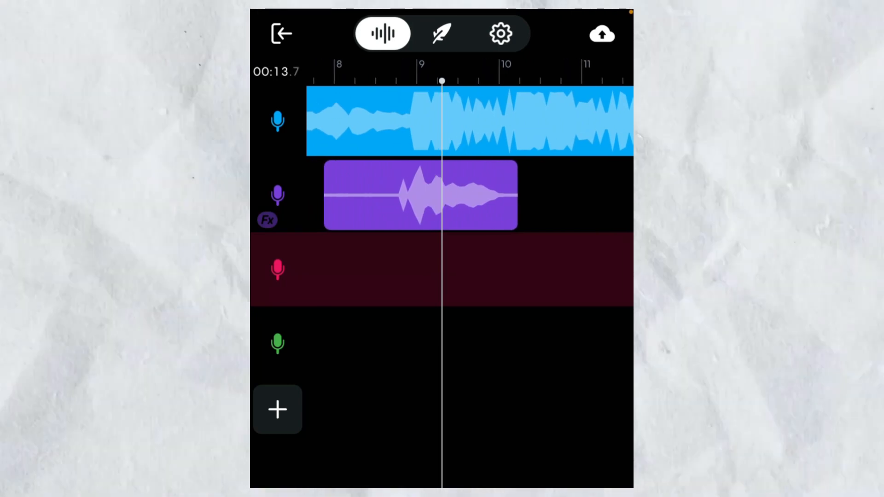
scroll(right, 3)
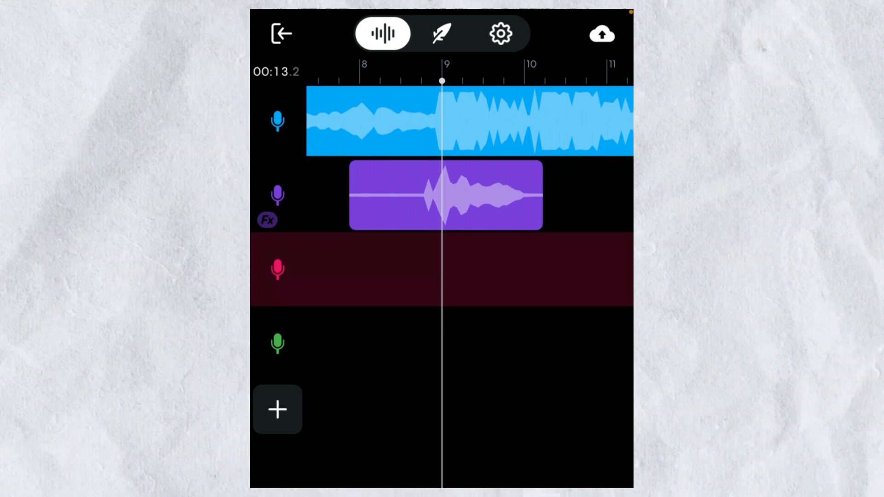
click(278, 270)
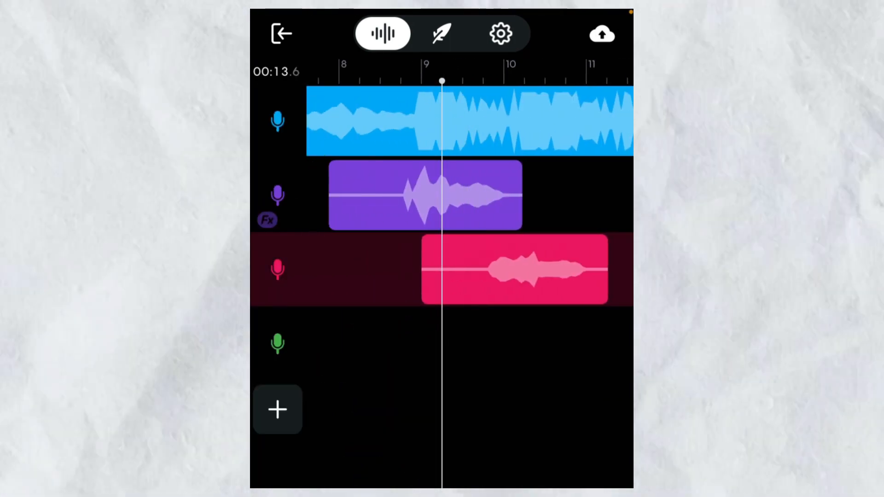
click(513, 270)
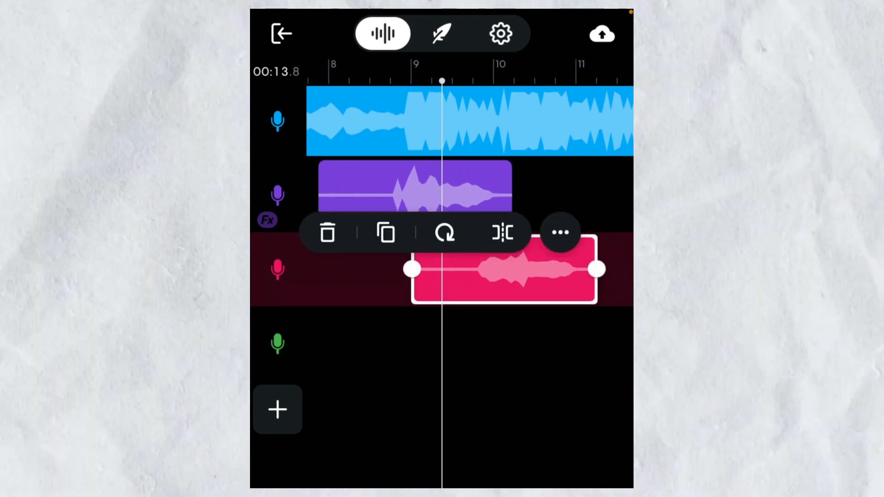
click(327, 232)
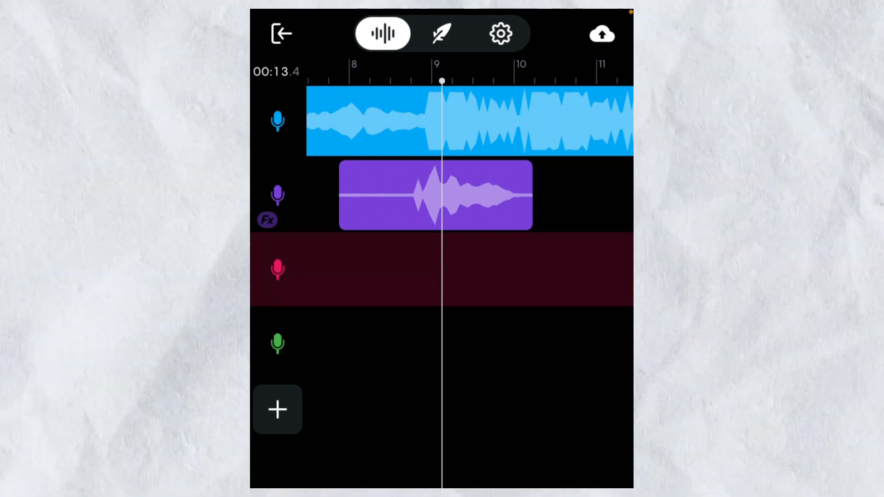
- Apply the SSD Fx preset to Track 3 and close its effect panel
click(277, 269)
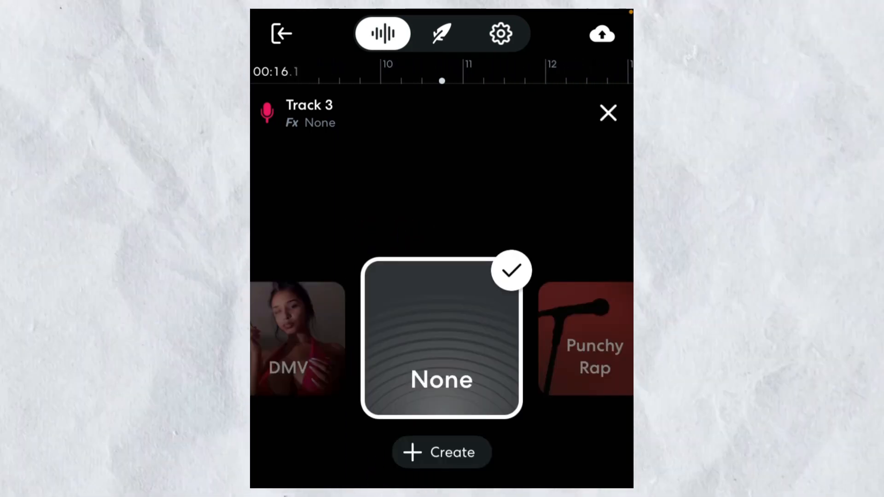
scroll(left, 3)
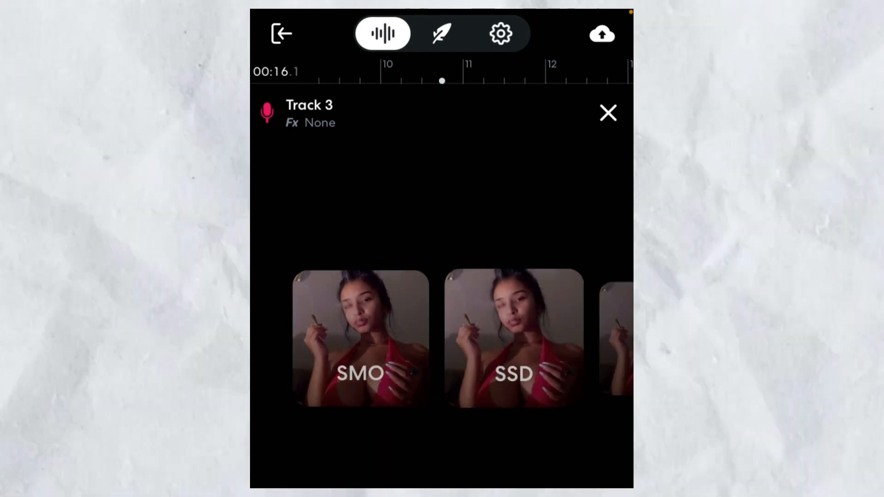
click(608, 112)
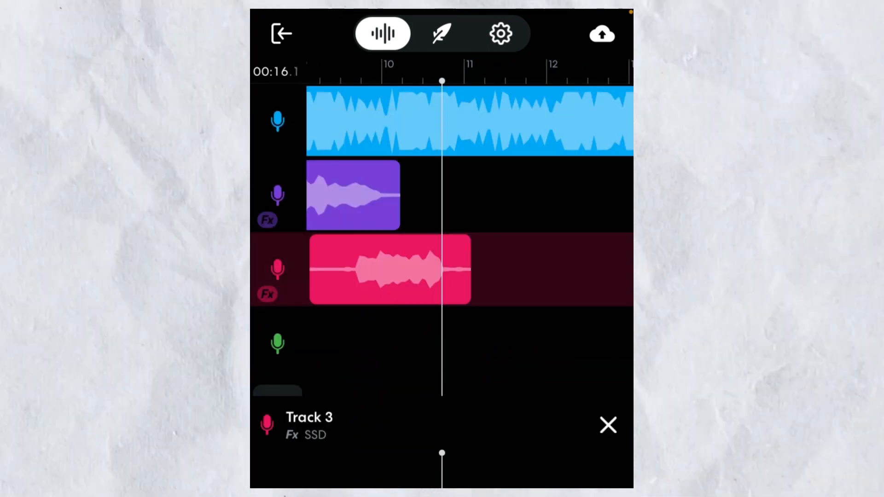
click(608, 425)
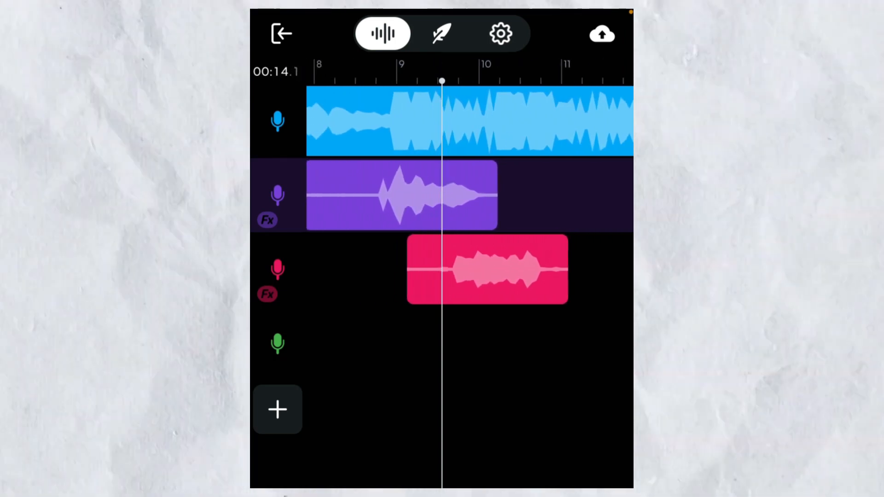
- Scroll the Library's Projects list and open a project from it
scroll(left, 3)
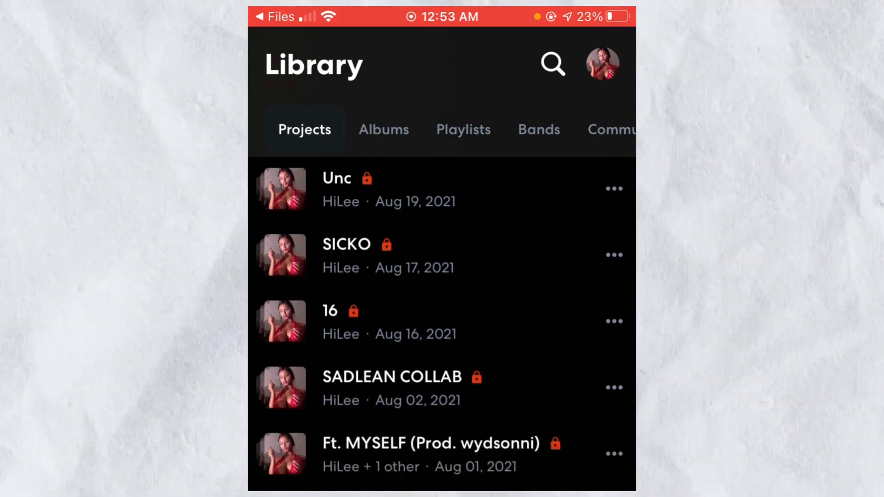
scroll(down, 3)
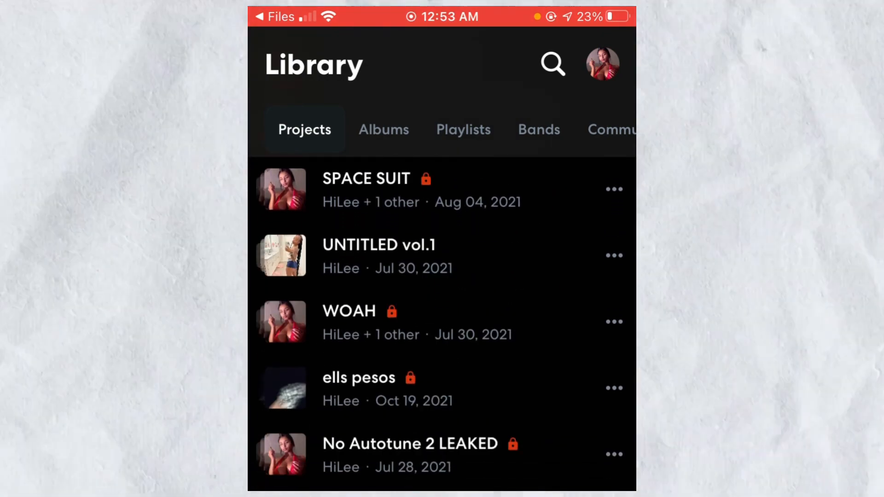
click(359, 378)
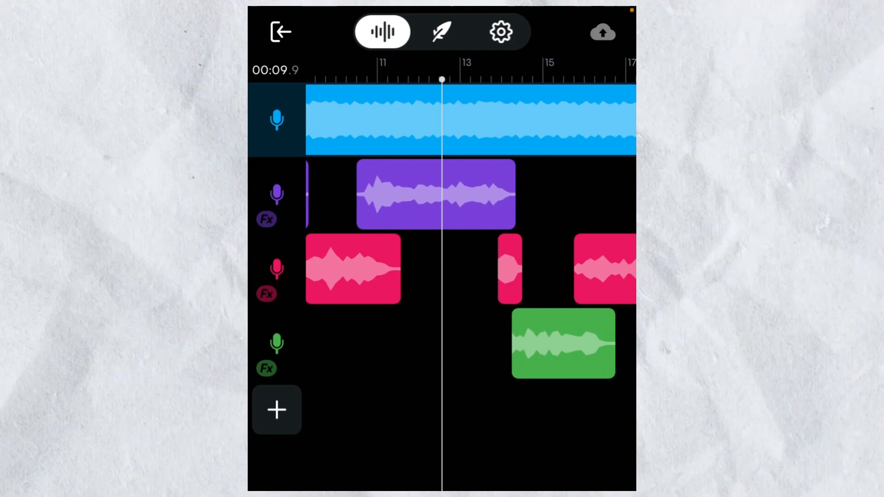
scroll(left, 3)
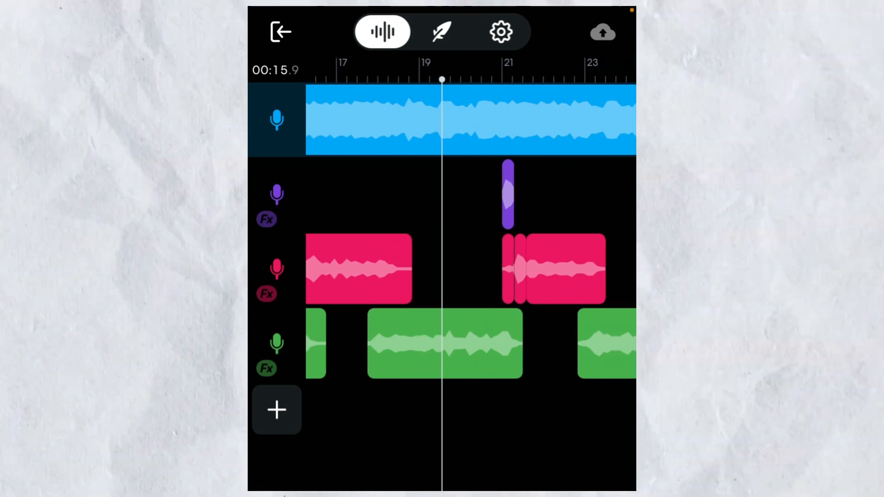
scroll(right, 3)
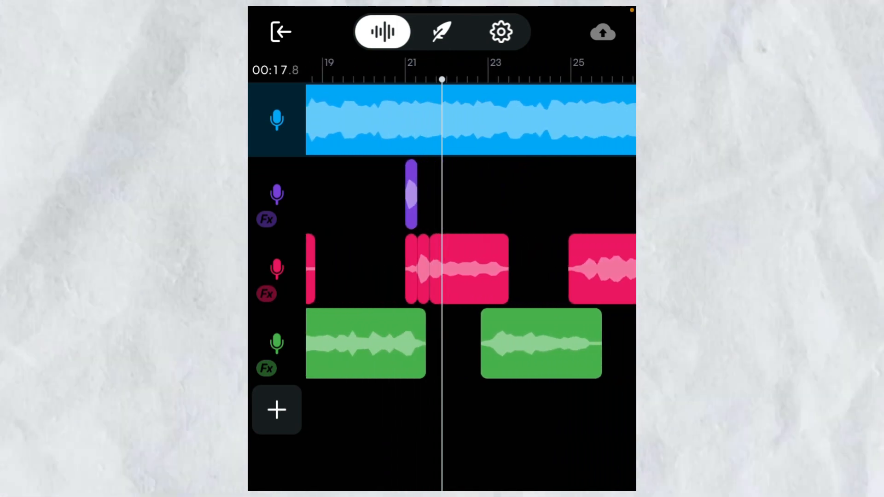
scroll(left, 3)
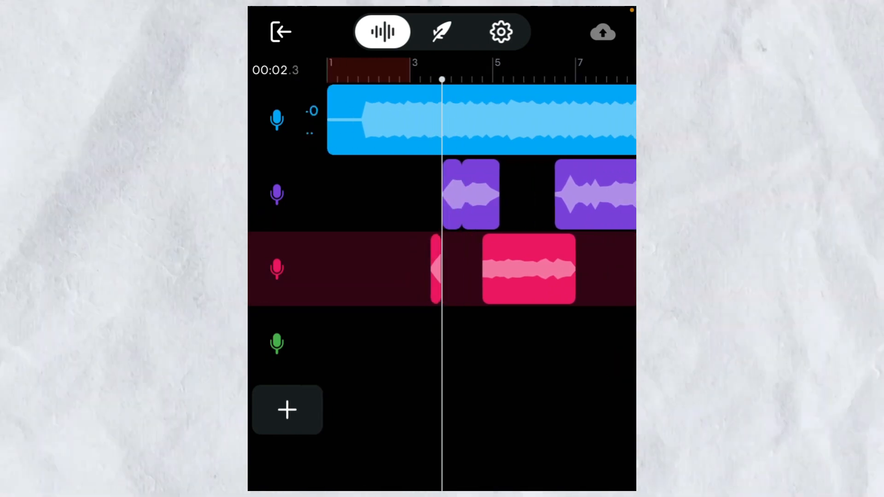
click(501, 31)
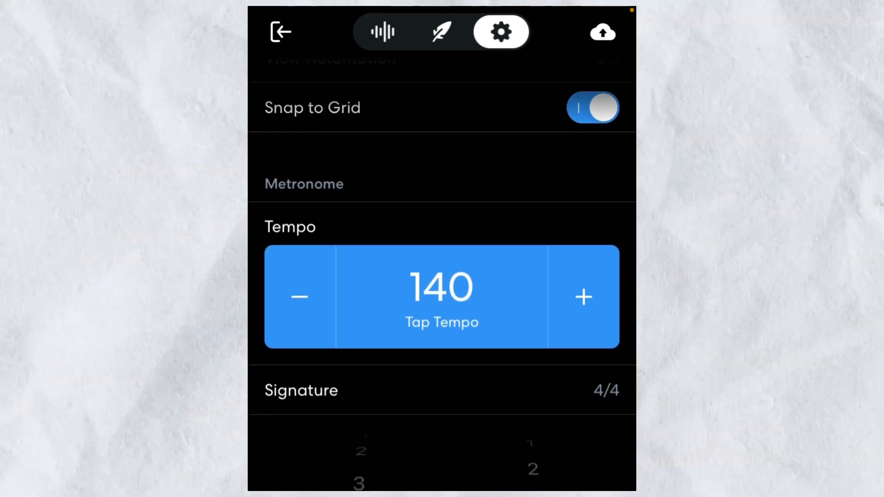
click(383, 31)
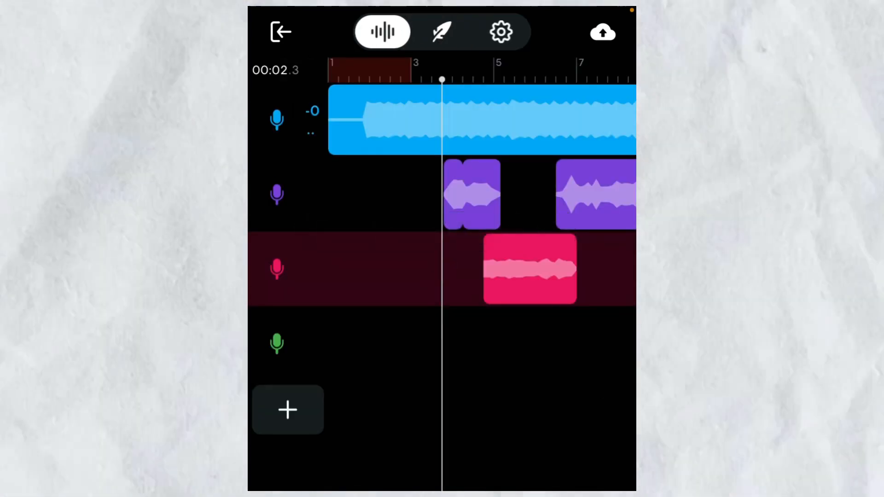
click(473, 194)
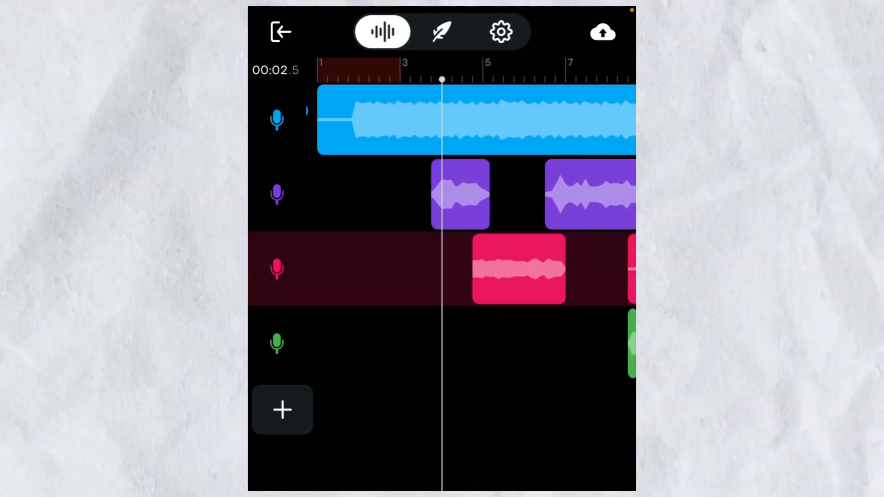
click(459, 195)
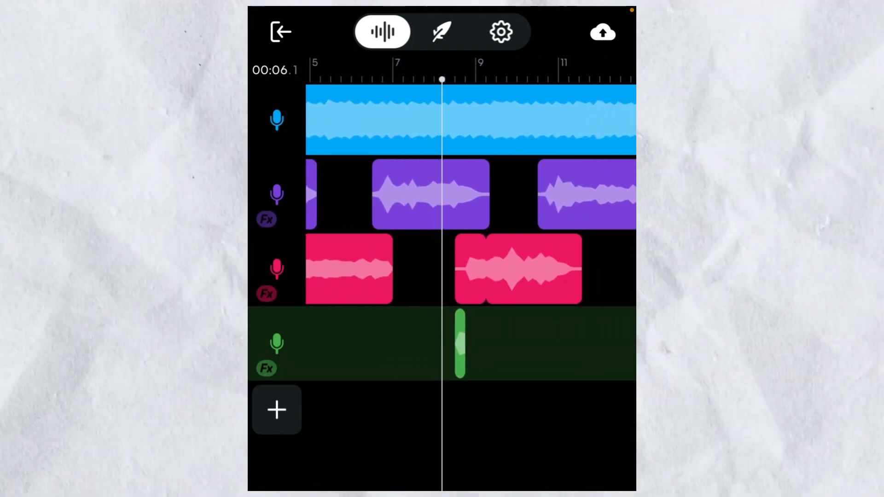
- Expand the track headers showing SSD on Tracks 2–4 and open Track 2's SSD effect chain
scroll(left, 3)
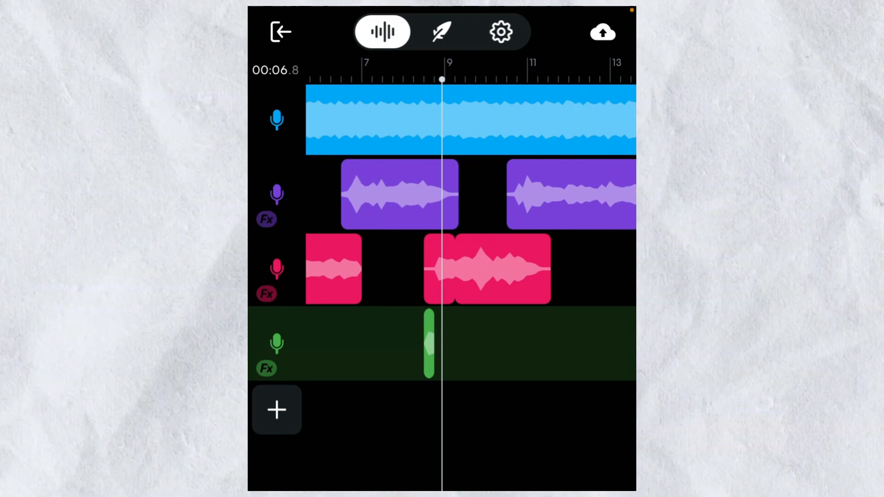
scroll(right, 3)
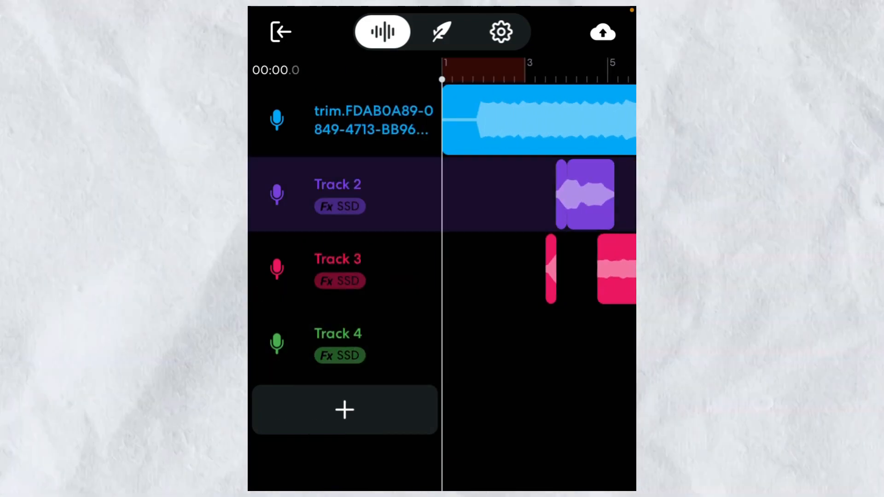
click(339, 206)
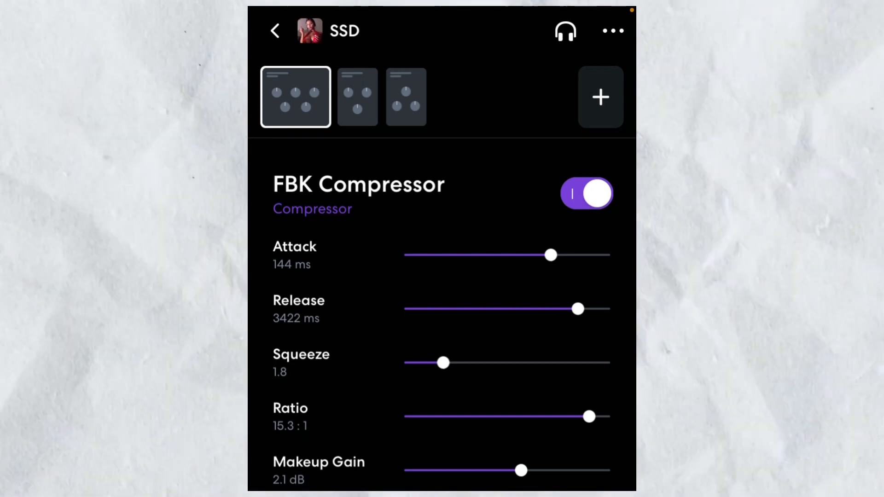
- Review the Noise Gate, Studio Reverb and FBK Compressor settings, then close Track 2's effects
click(357, 96)
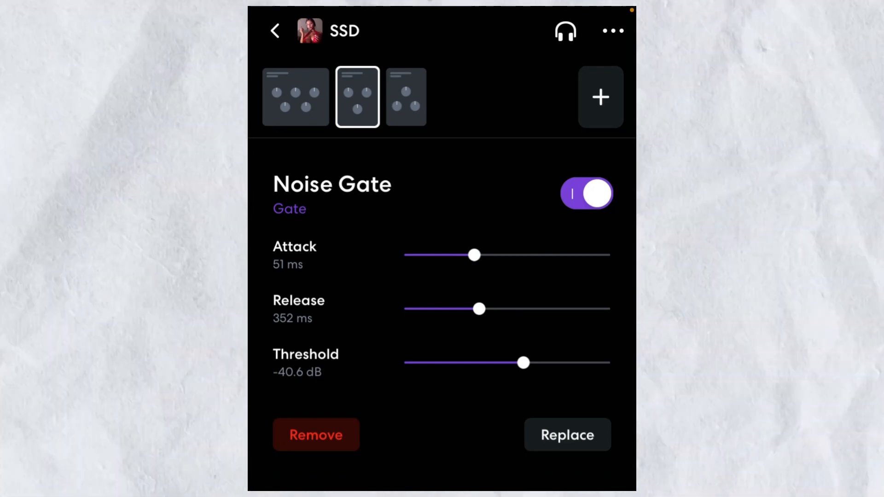
click(405, 97)
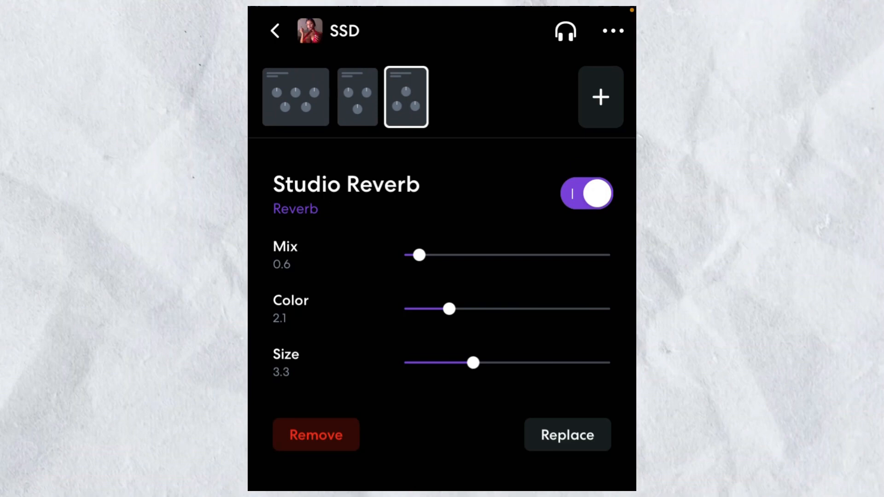
click(295, 97)
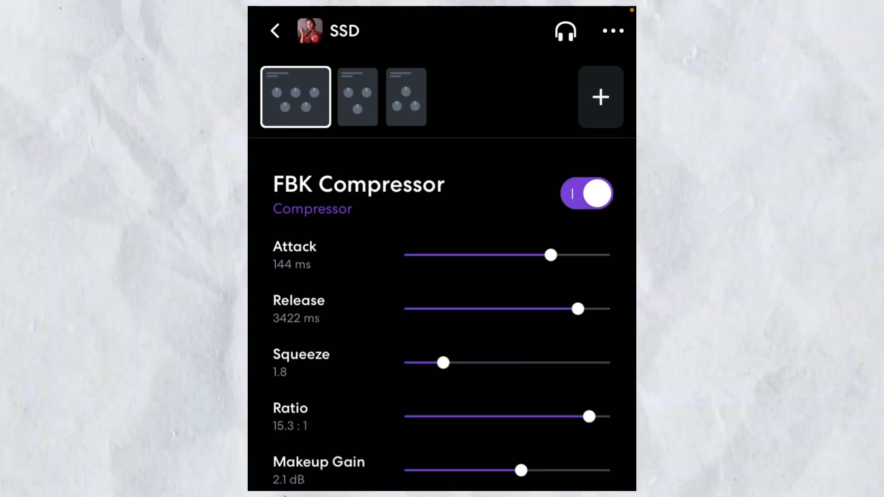
click(405, 96)
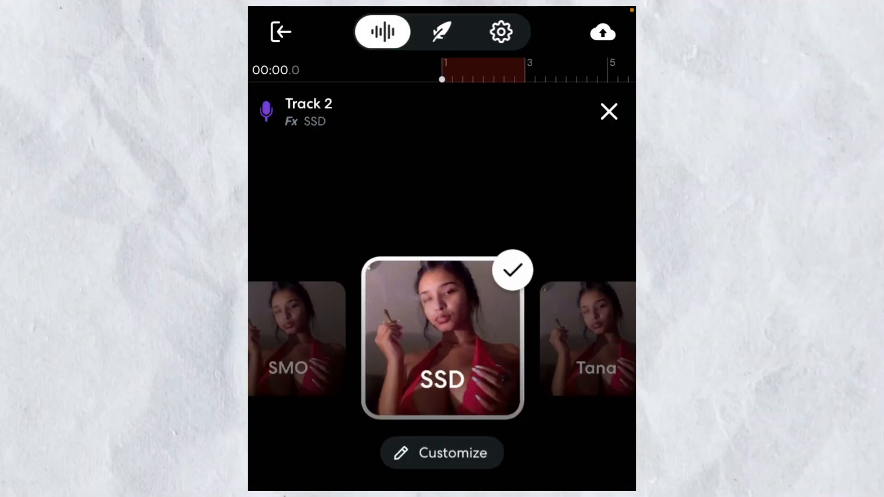
click(608, 111)
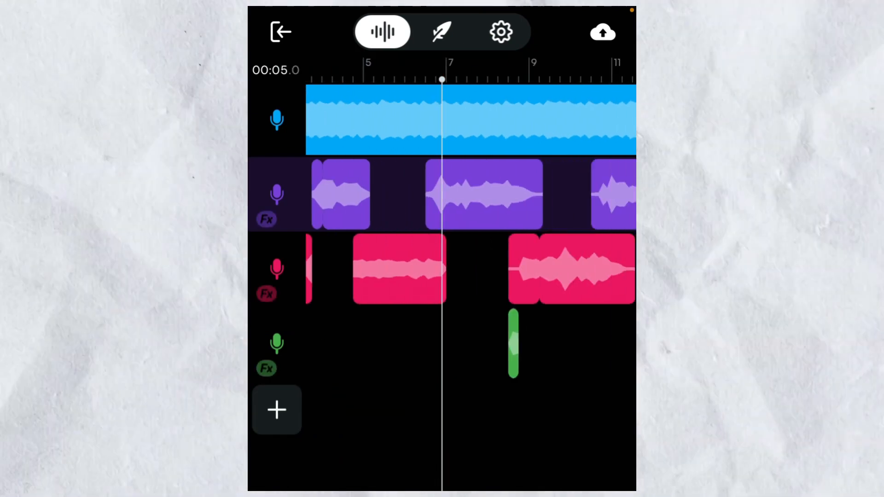